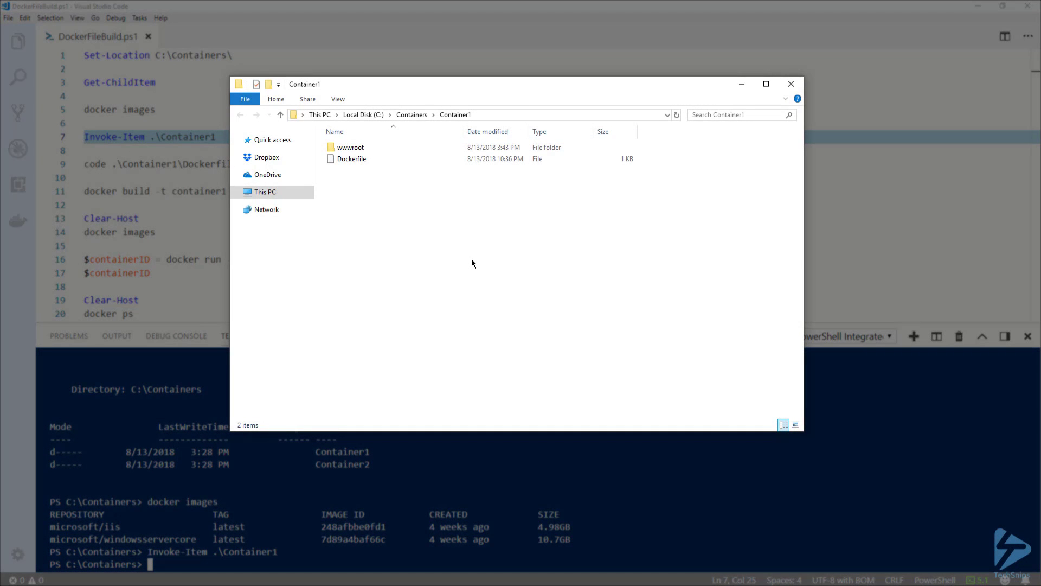
{"action": "mouse_move", "coordinate": [475, 272]}
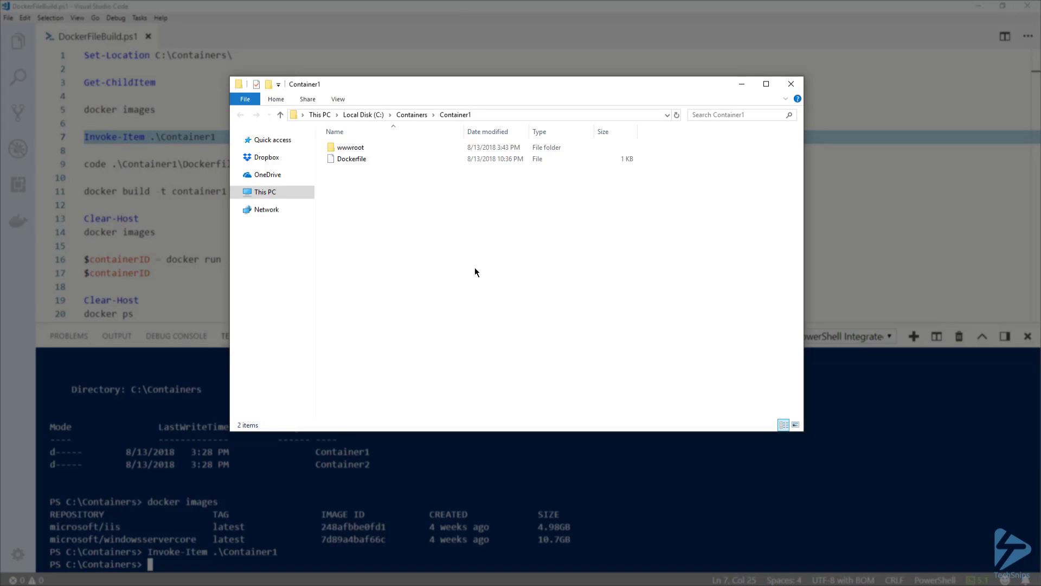
Open the wwwroot folder in C:\Containers\Container1 to reveal index.html
{"action": "left_click", "coordinate": [350, 147]}
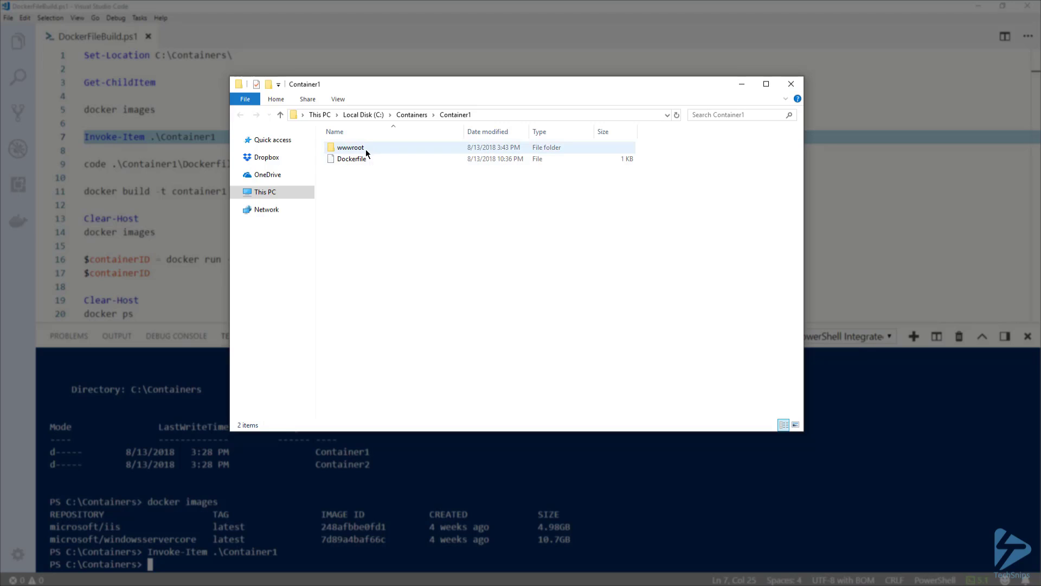
{"action": "double_click", "coordinate": [350, 147]}
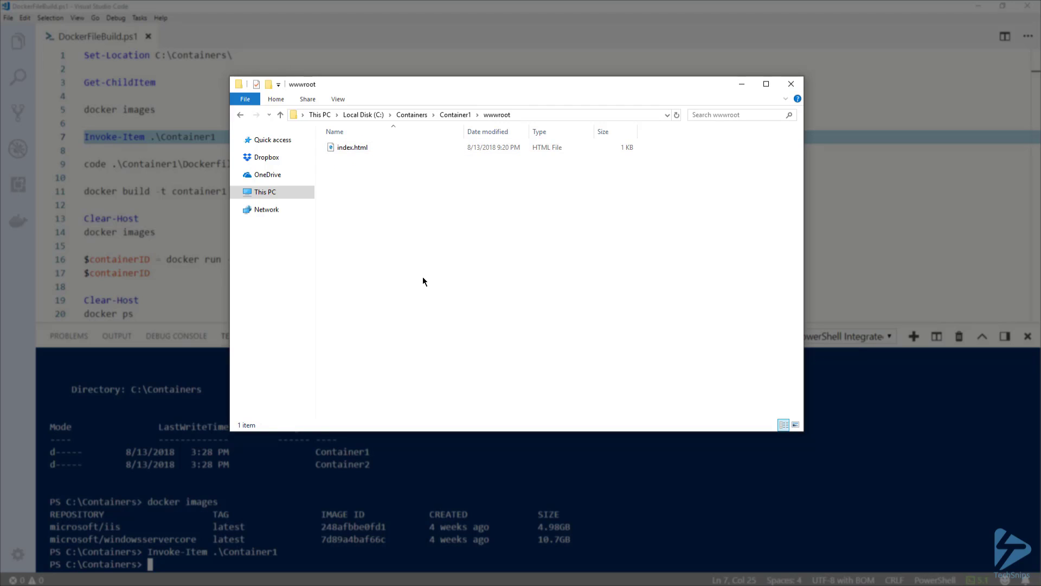
Preview the Hello World index.html in VS Code, then close it
{"action": "double_click", "coordinate": [352, 147]}
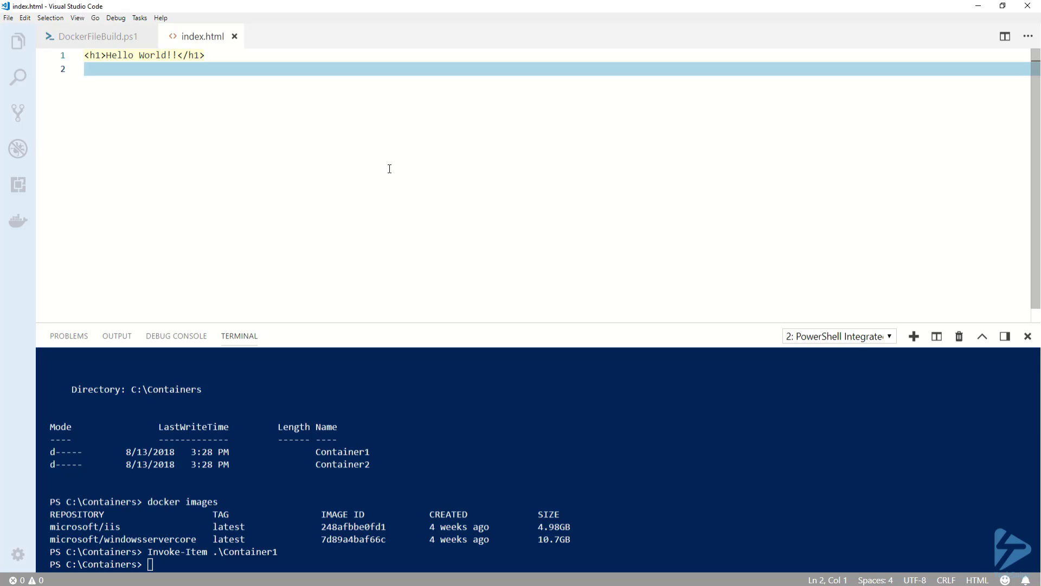
{"action": "left_click", "coordinate": [93, 36]}
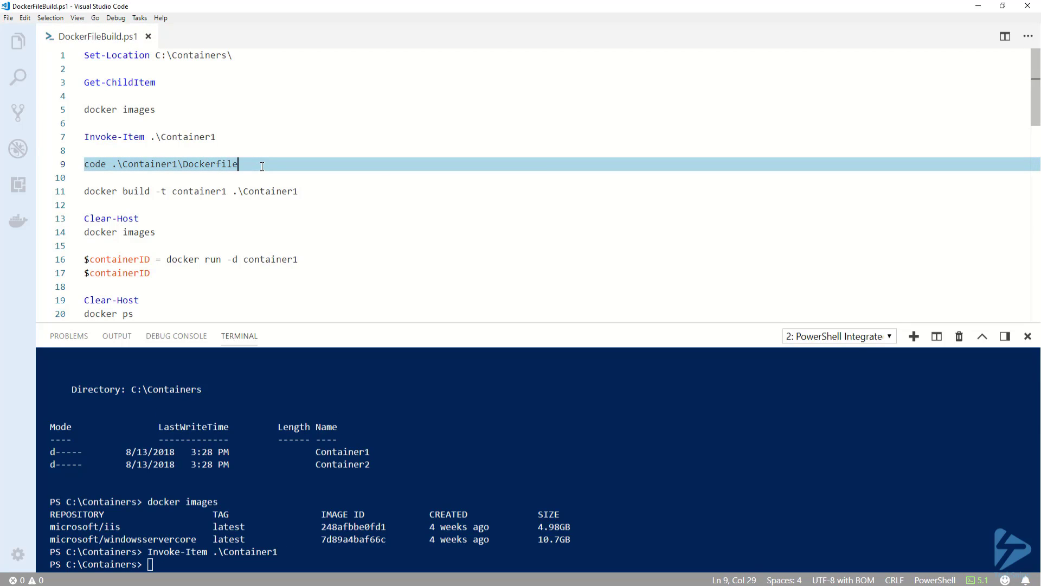
Run the code .\Container1\Dockerfile line to open Container1's Dockerfile
{"action": "key", "text": "Enter"}
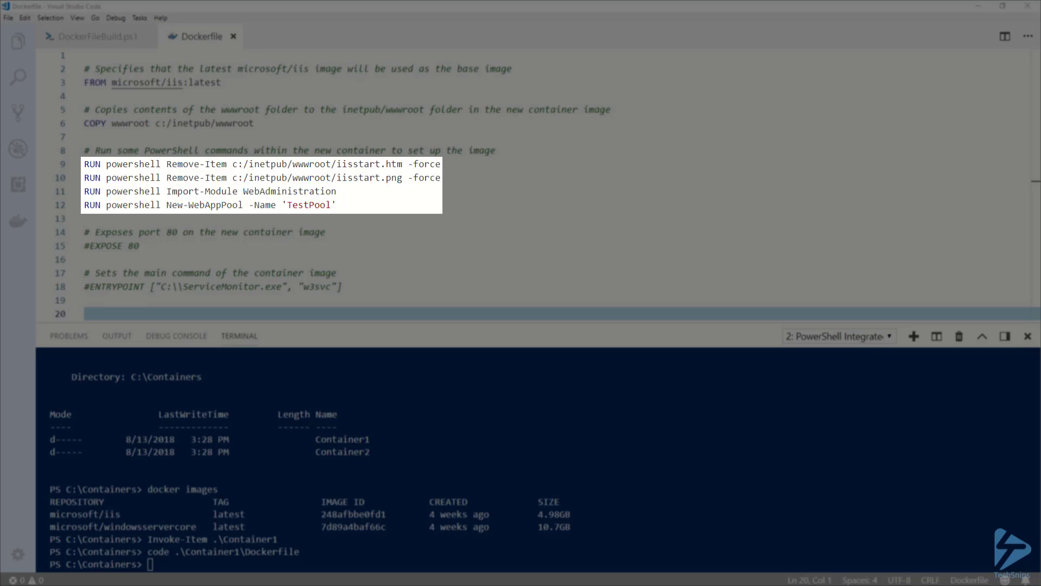
{"action": "double_click", "coordinate": [369, 164]}
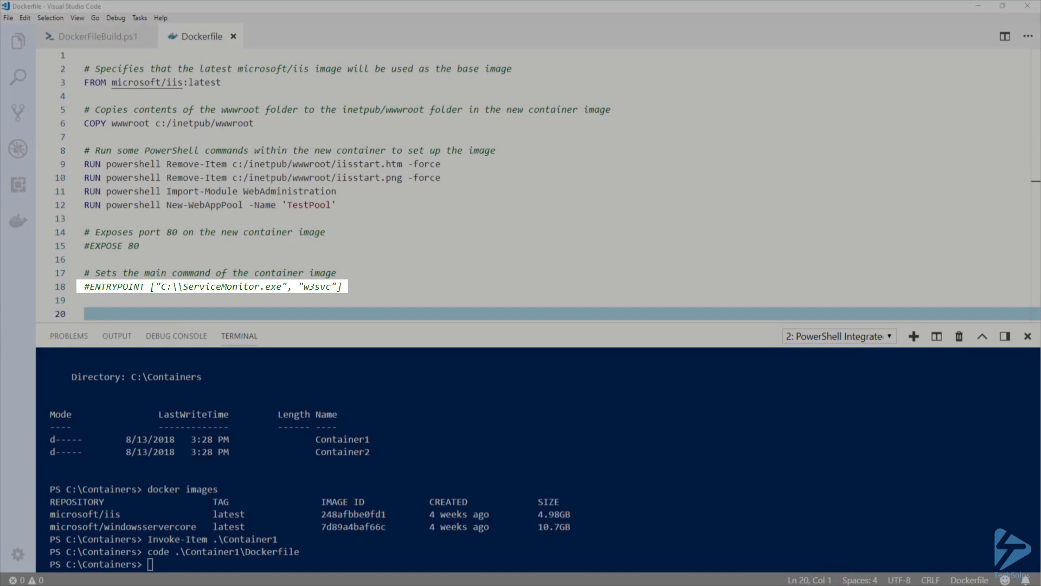
{"action": "left_click", "coordinate": [93, 36]}
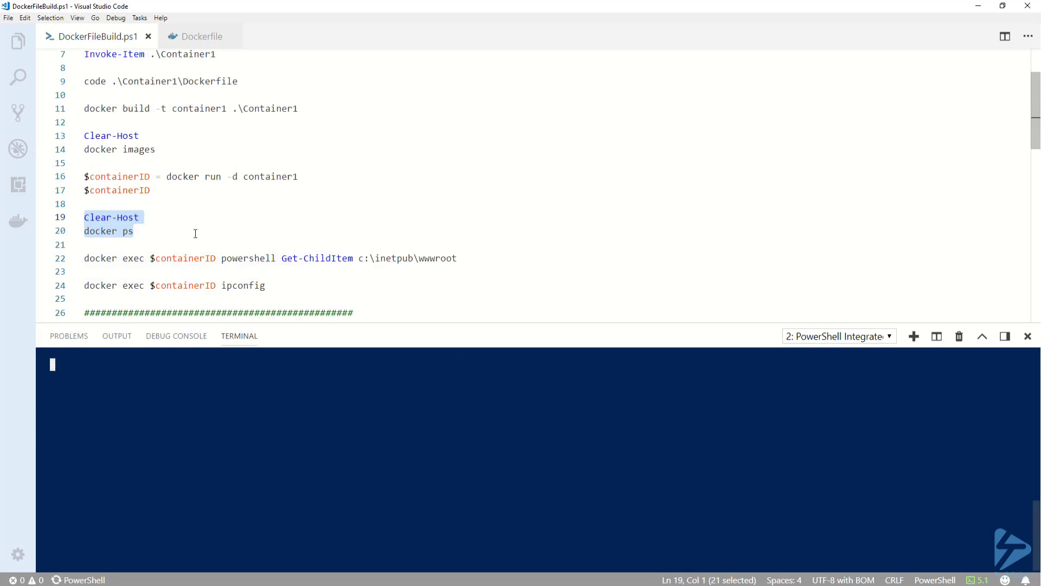
Run the Clear-Host and docker ps lines to list running containers
{"action": "key", "text": "Enter"}
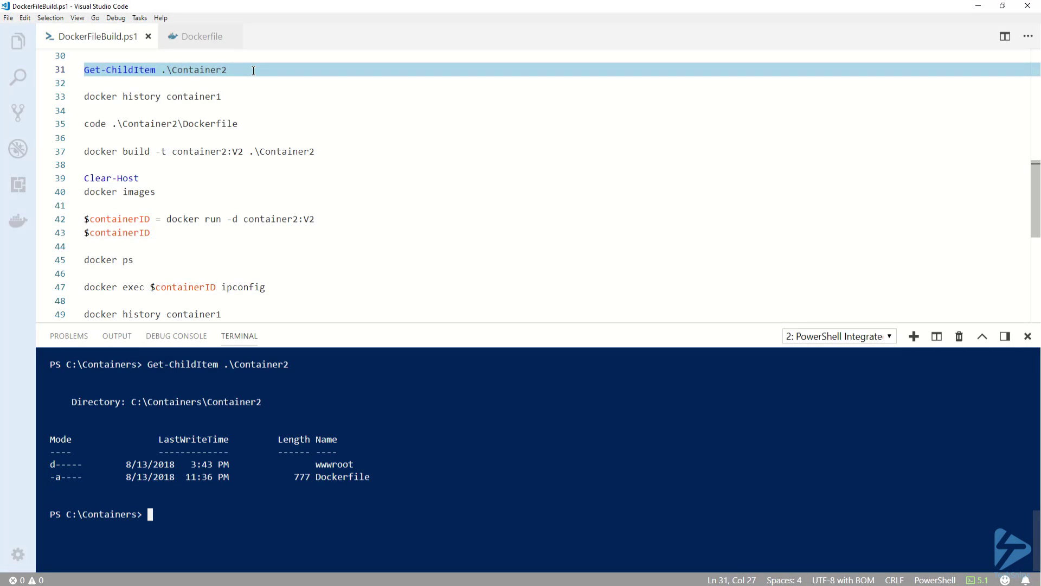
{"action": "mouse_move", "coordinate": [266, 95]}
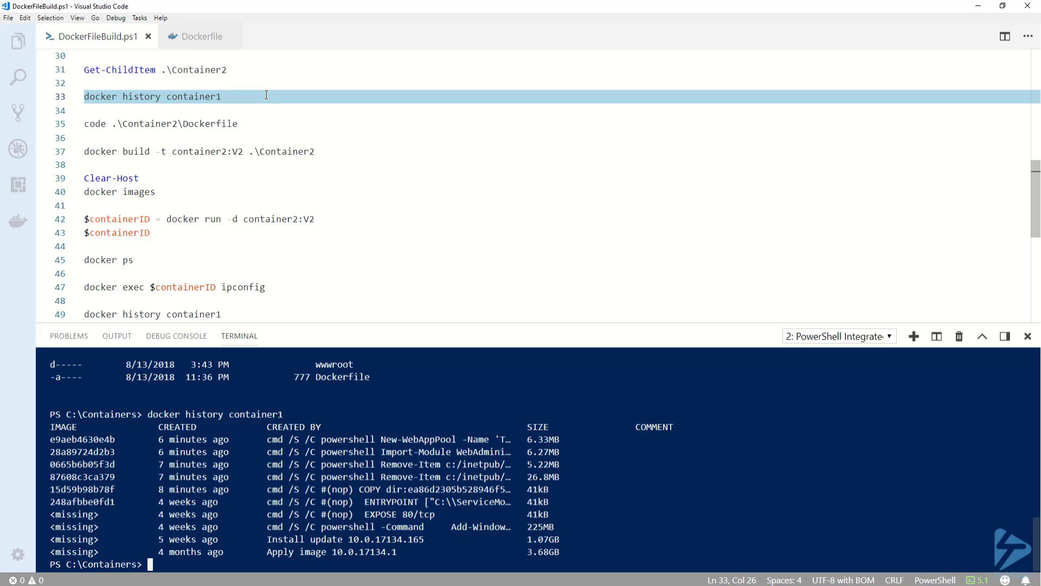
{"action": "mouse_move", "coordinate": [662, 360]}
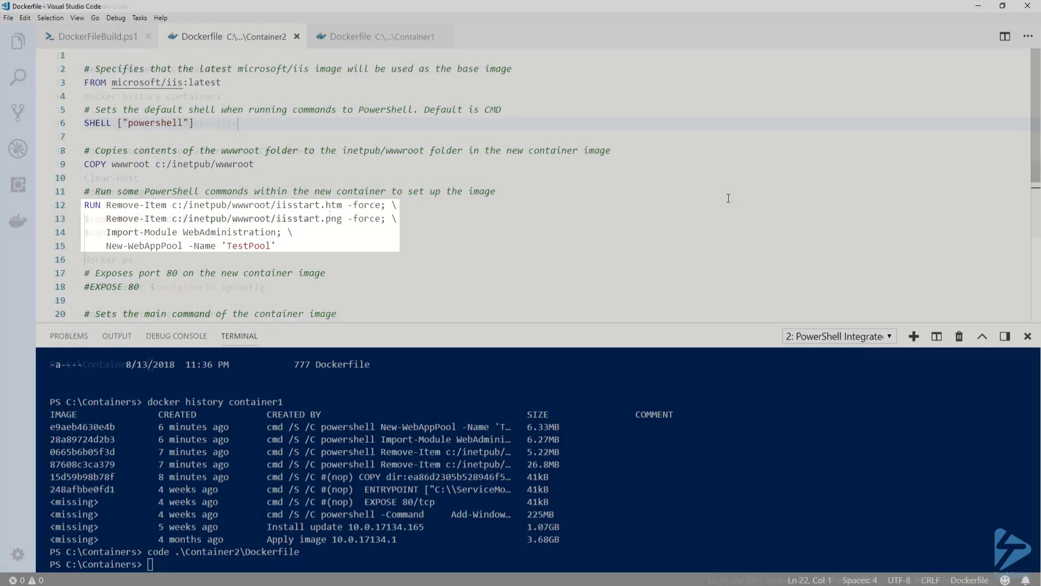
Return to DockerFileBuild.ps1 and select the docker build -t container2:V2 .\Container2 line
{"action": "left_click", "coordinate": [97, 37]}
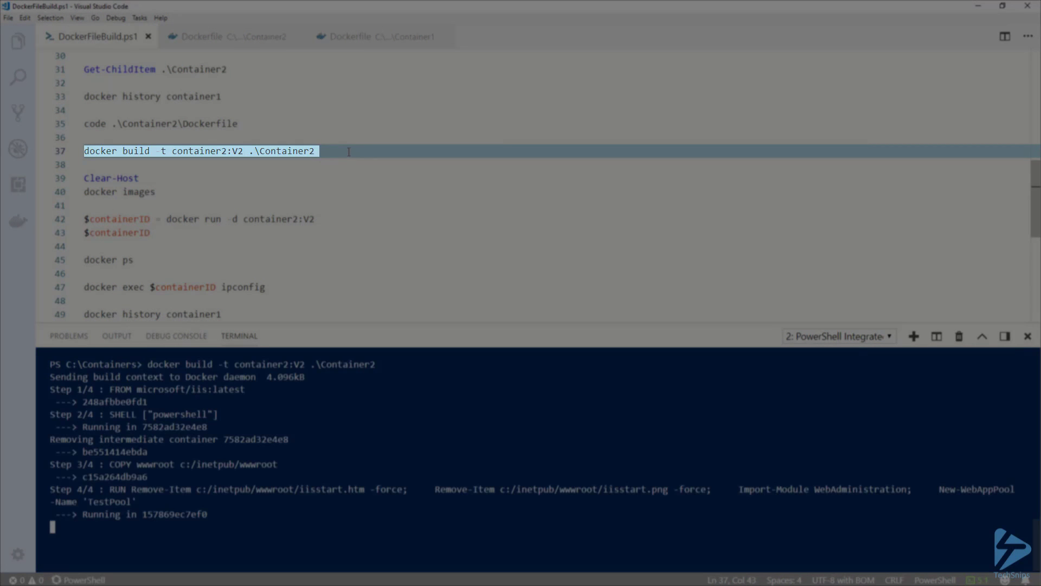
{"action": "double_click", "coordinate": [233, 150]}
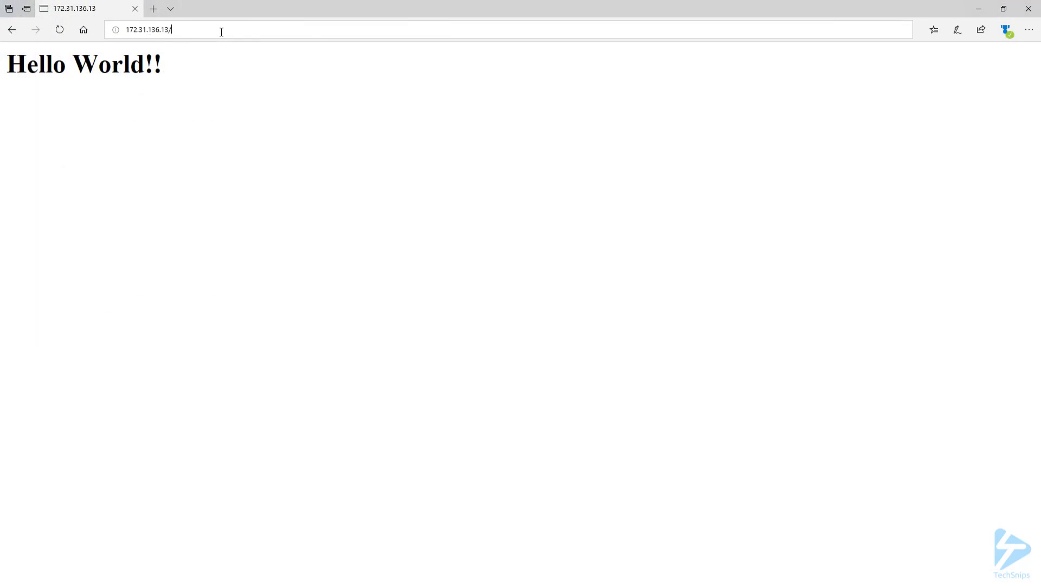
Enter the other container's IP, 172.31.131.1, in Edge's address bar
{"action": "type", "text": "172.31.131.1"}
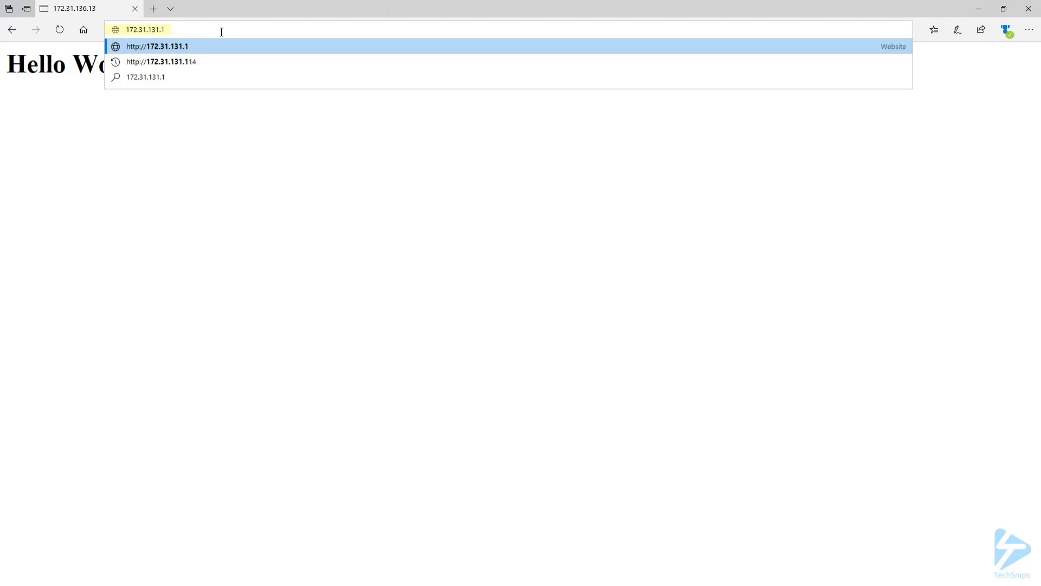